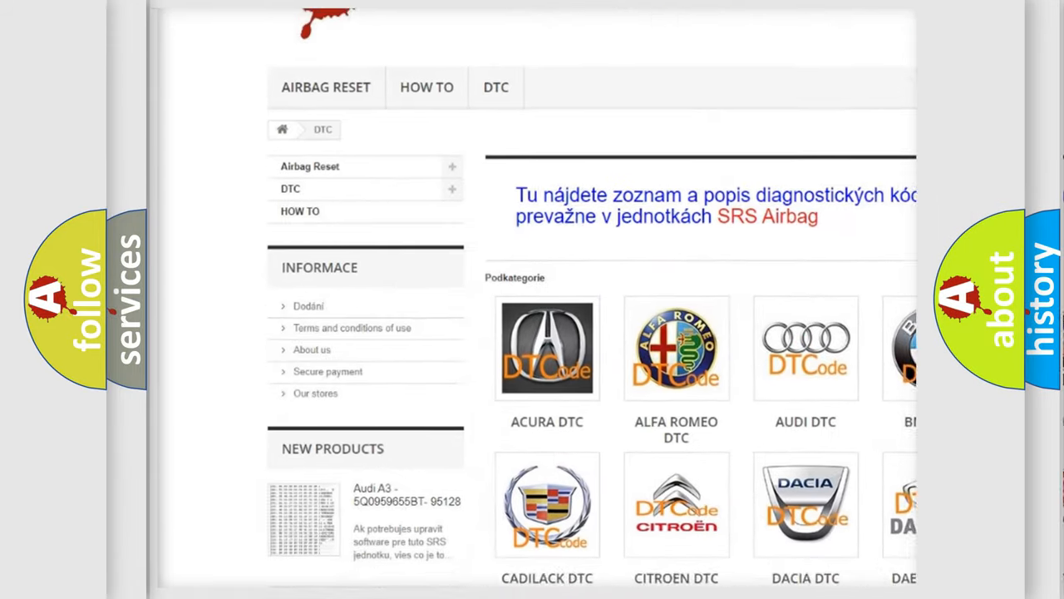
{"action": "scroll", "scroll_direction": "down", "scroll_amount": 3}
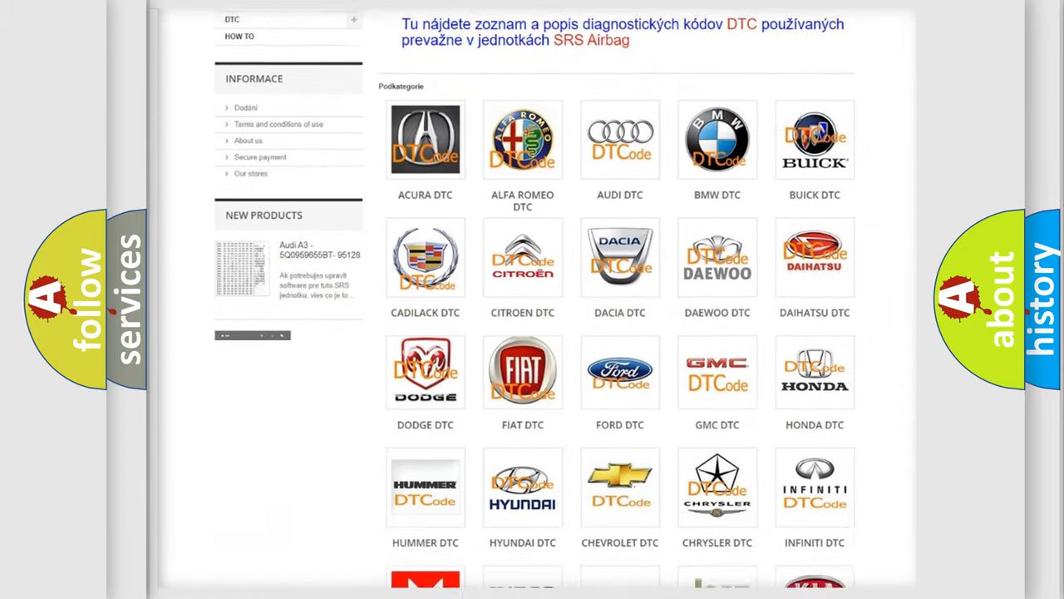
{"action": "scroll", "scroll_direction": "down", "scroll_amount": 3}
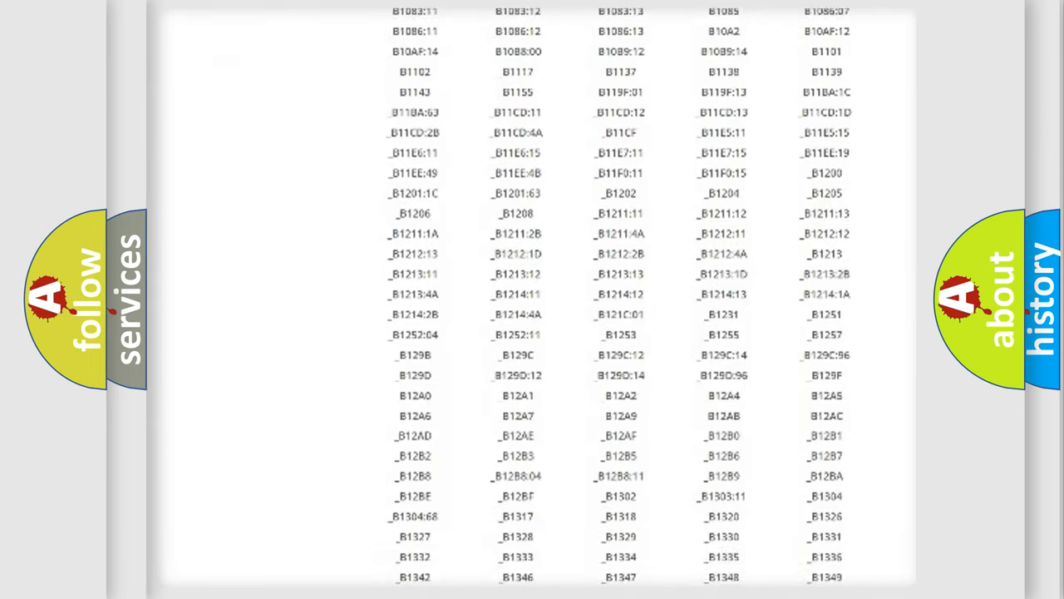
{"action": "scroll", "scroll_direction": "down", "scroll_amount": 3}
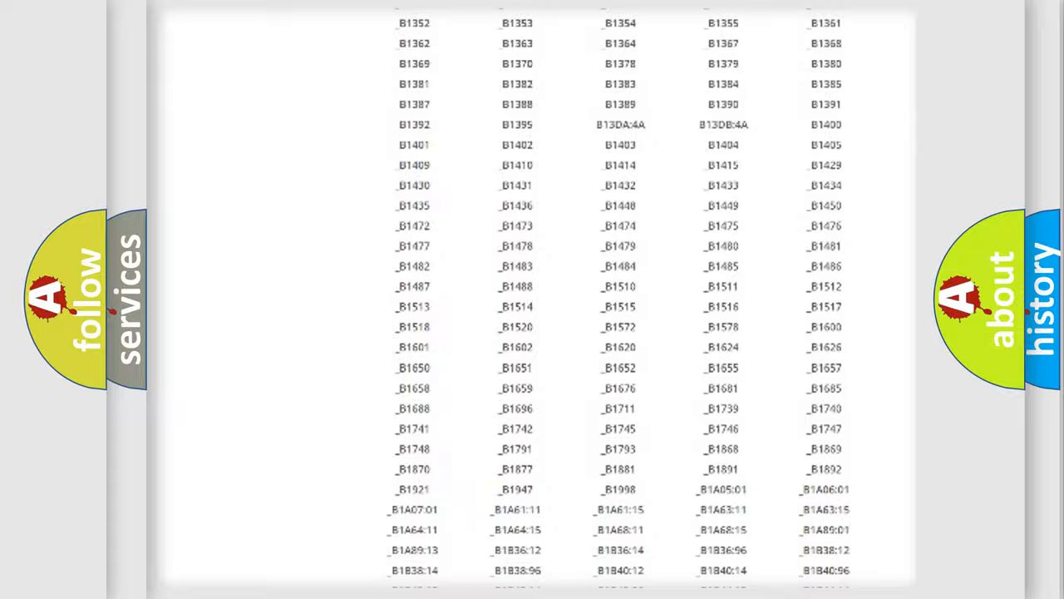